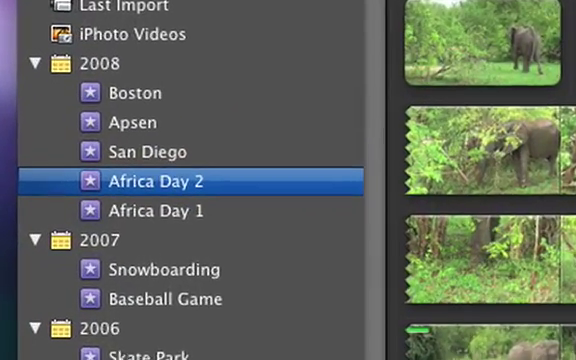
- Merge the selected Africa Day 1 and Day 2 events, naming the result 'African Safari'
{"action": "scroll", "scroll_direction": "down", "scroll_amount": 3}
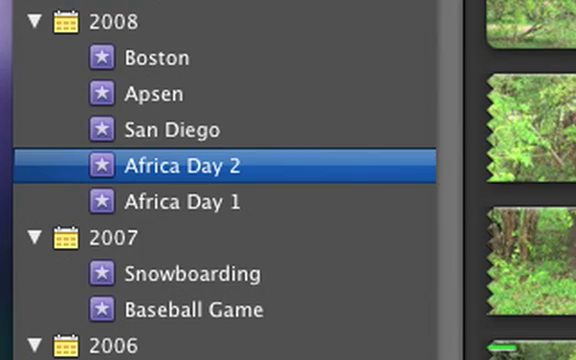
{"action": "mouse_move", "coordinate": [320, 204]}
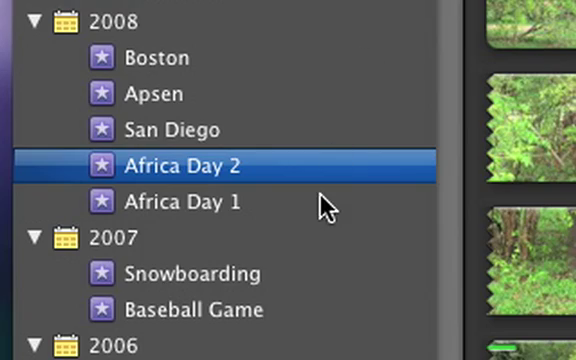
{"action": "left_click", "coordinate": [182, 200]}
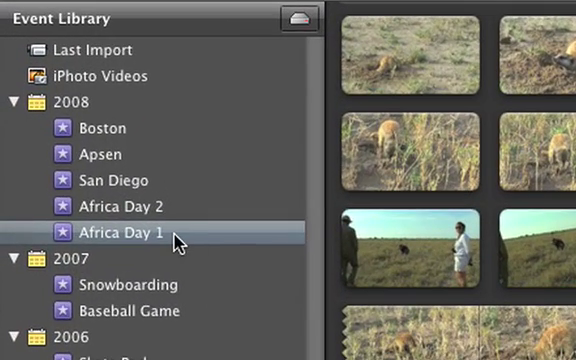
{"action": "left_click", "coordinate": [114, 236]}
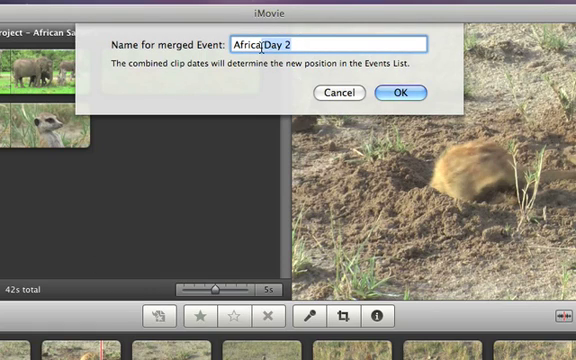
{"action": "type", "text": "African Safa"}
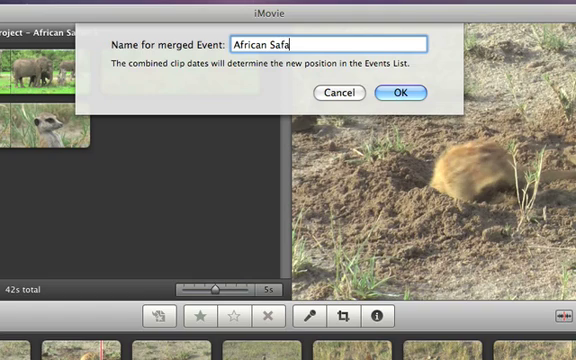
{"action": "type", "text": "ri"}
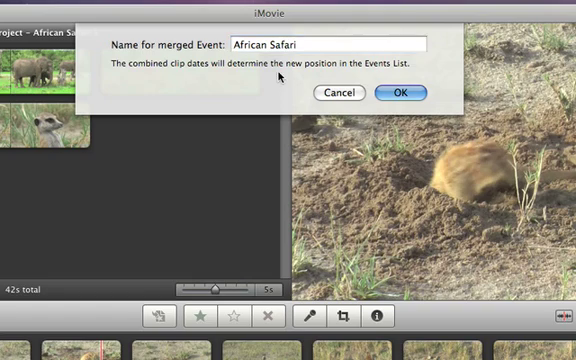
{"action": "left_click", "coordinate": [400, 92]}
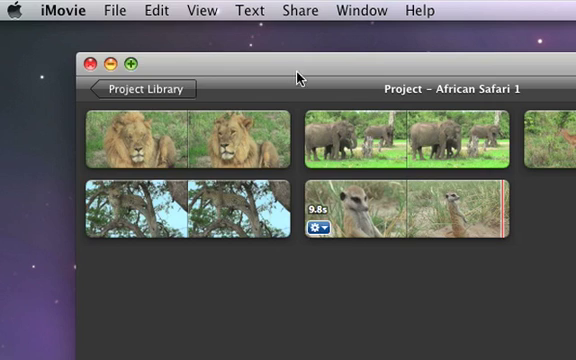
- Reveal the File menu's Split Event Before Selected Clip command for African Safari
{"action": "left_click", "coordinate": [116, 10]}
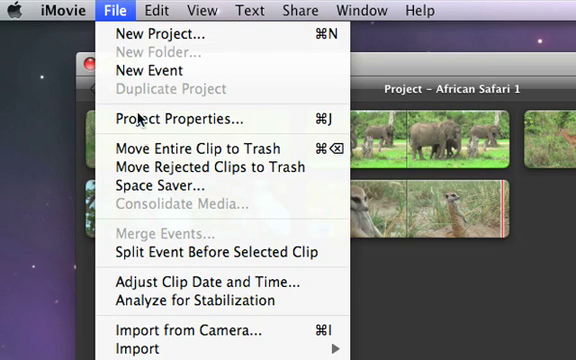